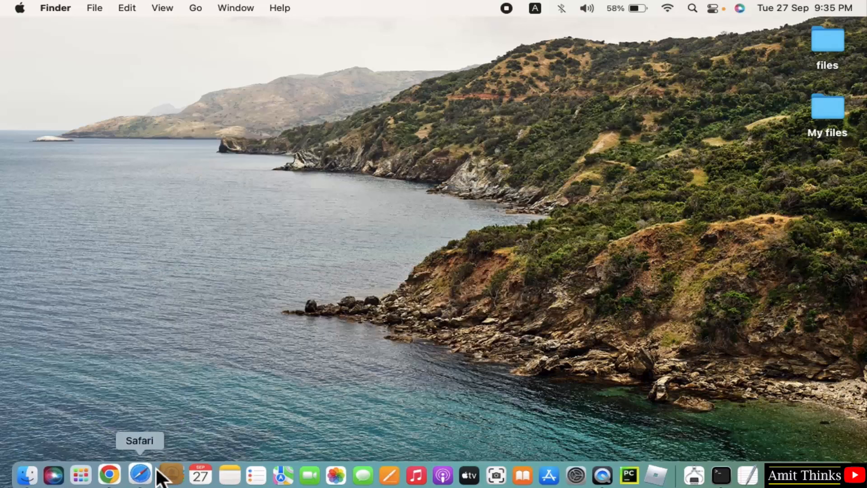
Launch Safari, search Google for 'eclipse' and go to the eclipse.org result
{"action": "left_click", "coordinate": [139, 482]}
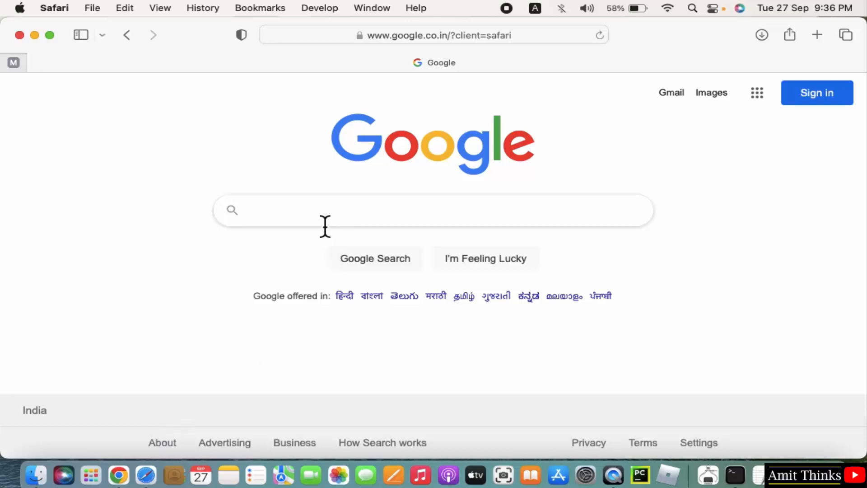
{"action": "type", "text": "eclipse"}
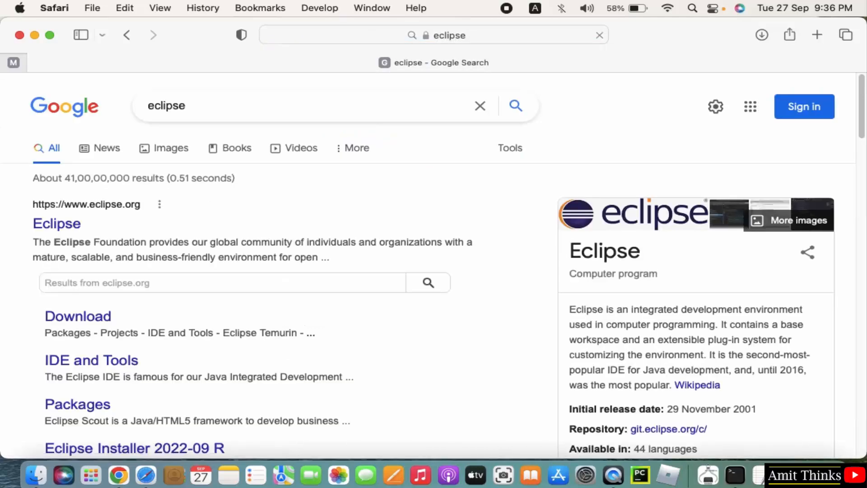
{"action": "mouse_move", "coordinate": [57, 224]}
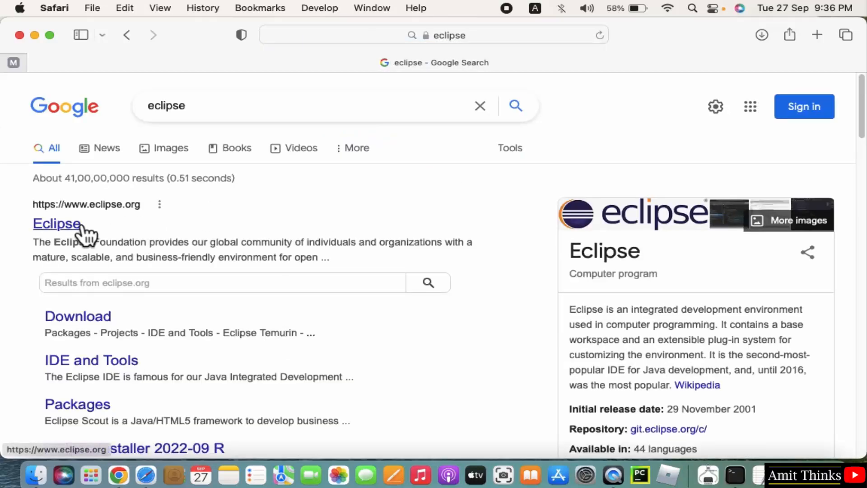
{"action": "left_click", "coordinate": [56, 224]}
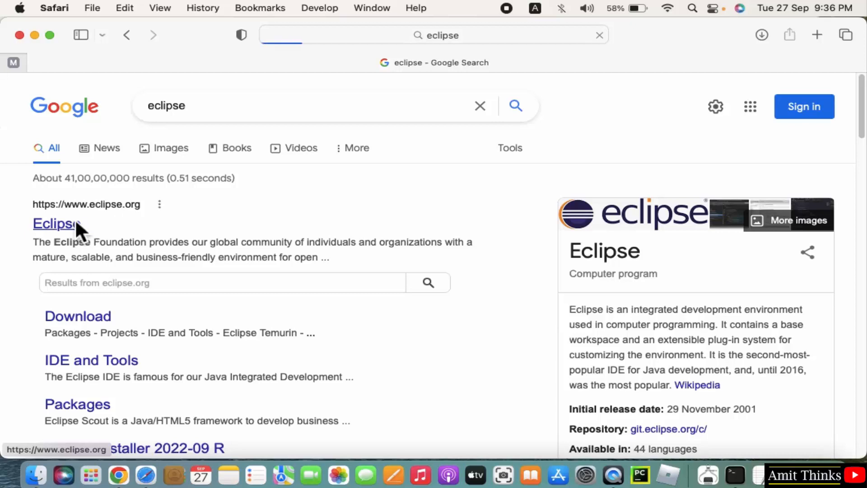
{"action": "left_click", "coordinate": [55, 223]}
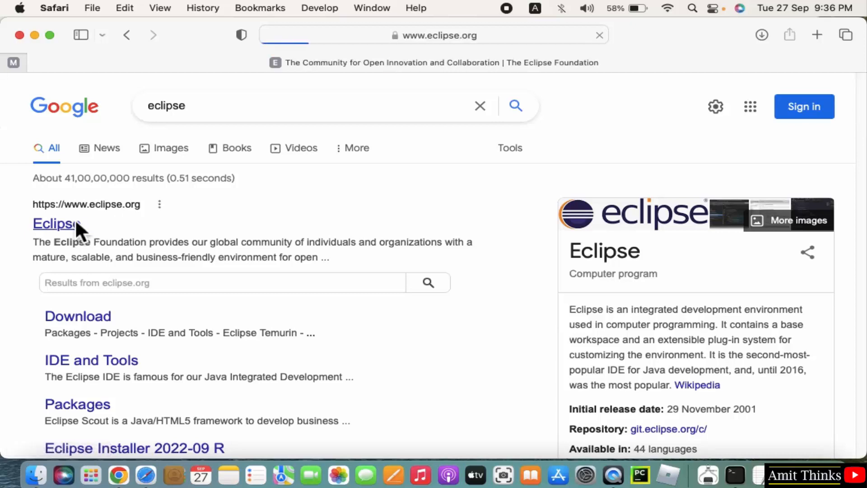
{"action": "left_click", "coordinate": [54, 223]}
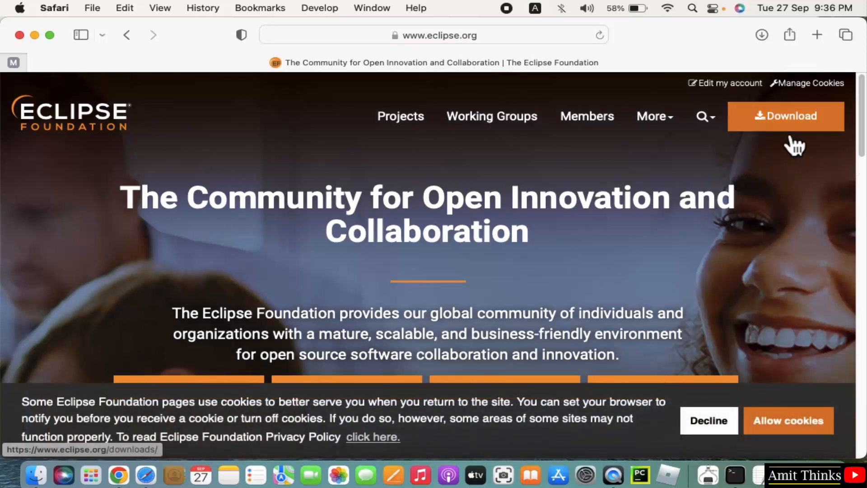
From the eclipse.org Download page, choose Download x86_64 for Eclipse IDE 2022-09 on macOS
{"action": "left_click", "coordinate": [786, 115]}
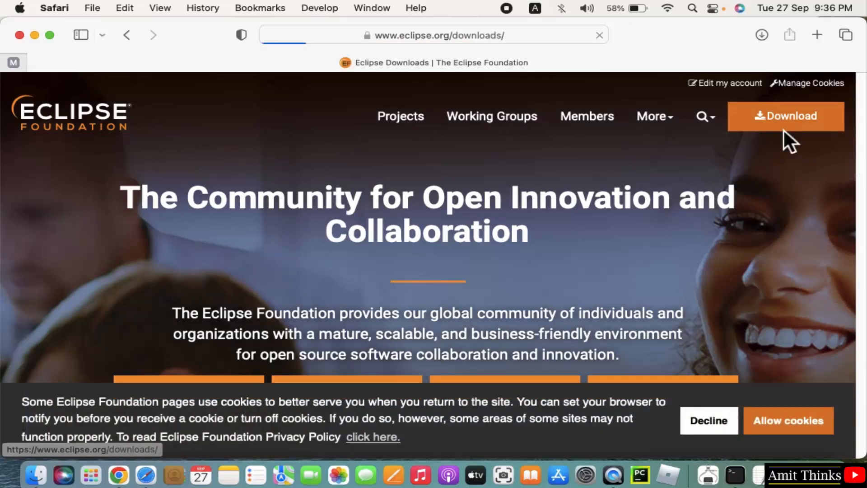
{"action": "left_click", "coordinate": [785, 116]}
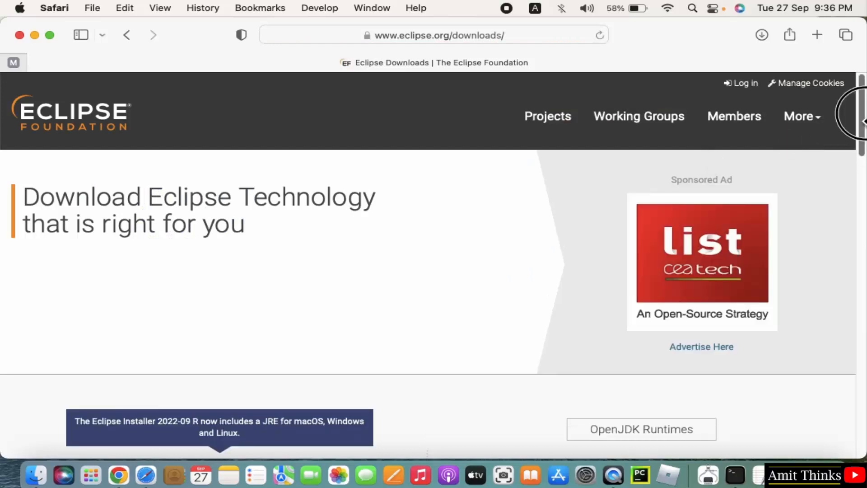
{"action": "scroll", "scroll_direction": "down", "scroll_amount": 3}
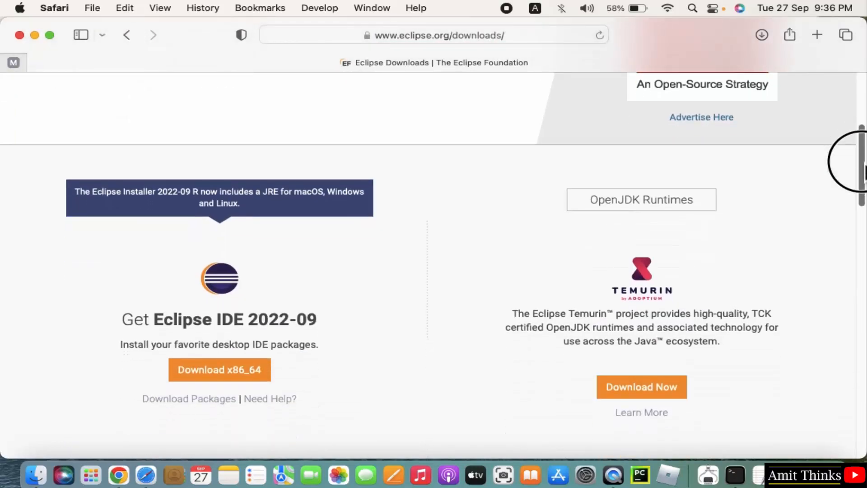
{"action": "mouse_move", "coordinate": [257, 336]}
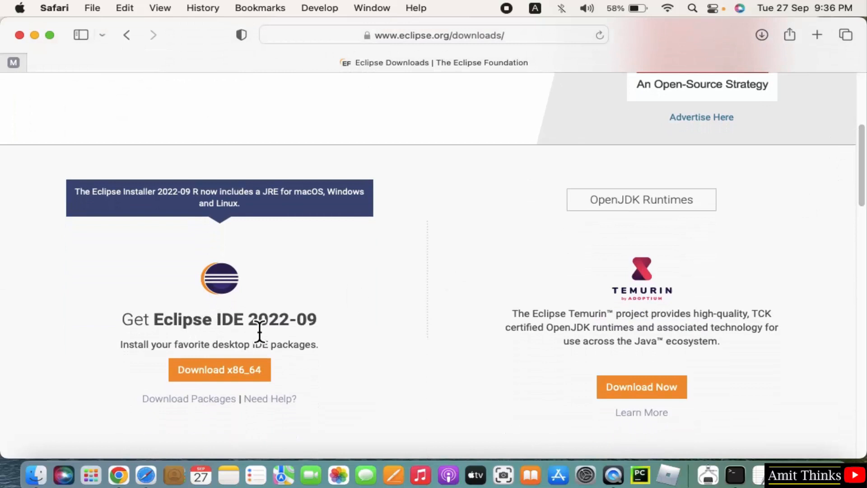
{"action": "mouse_move", "coordinate": [336, 346]}
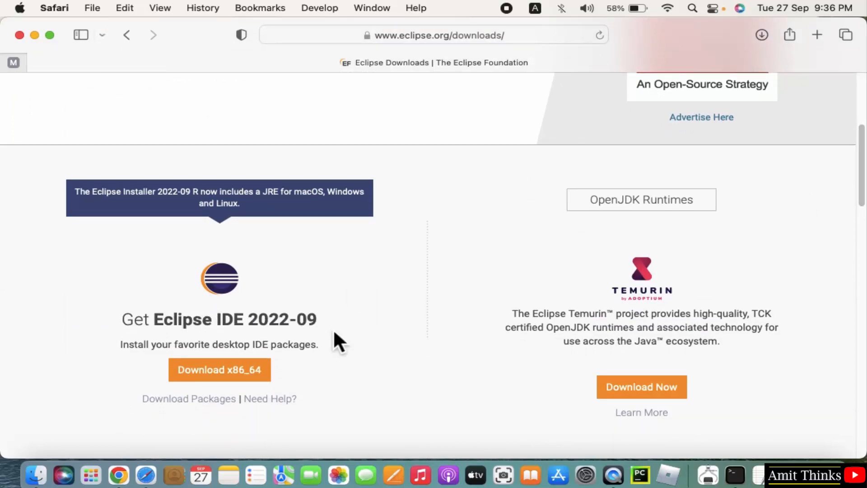
{"action": "mouse_move", "coordinate": [271, 250]}
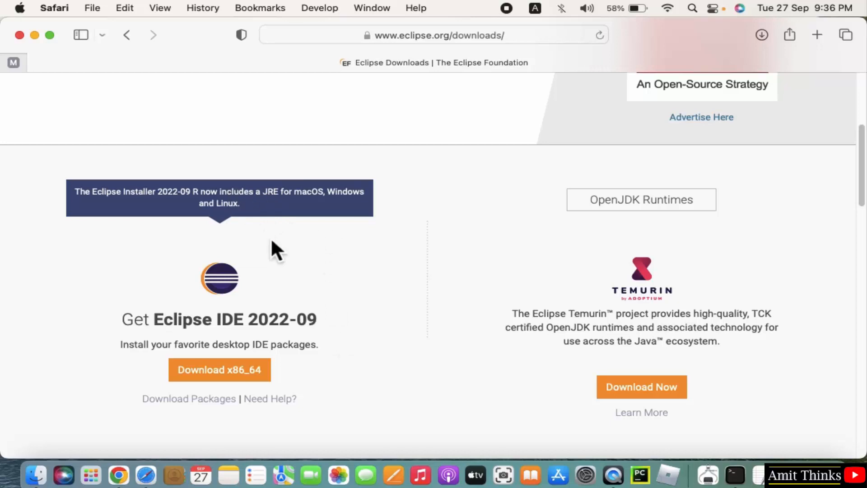
{"action": "mouse_move", "coordinate": [260, 394]}
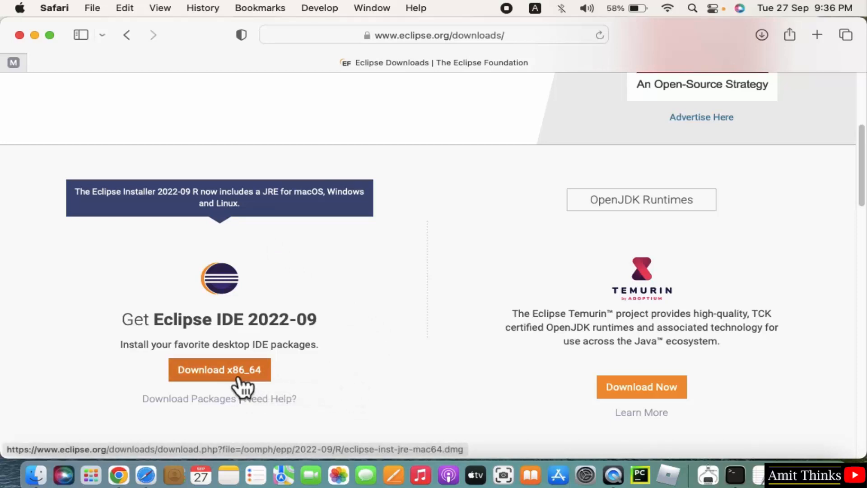
{"action": "left_click", "coordinate": [220, 369]}
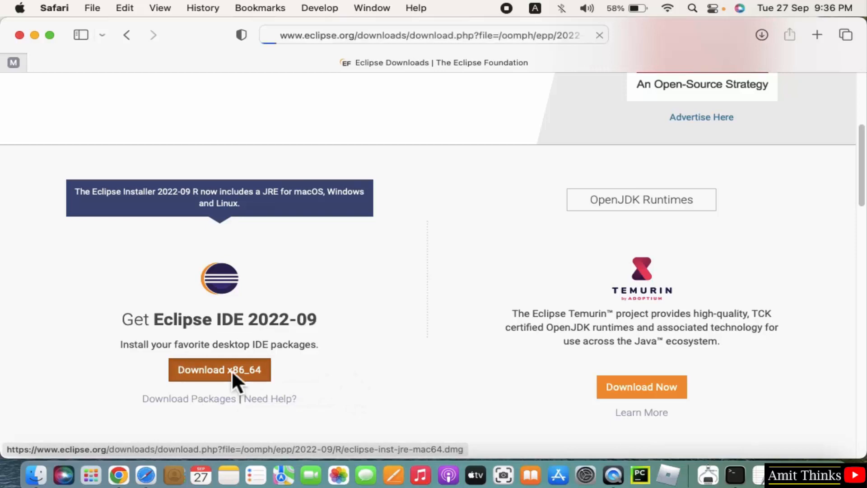
{"action": "left_click", "coordinate": [219, 369]}
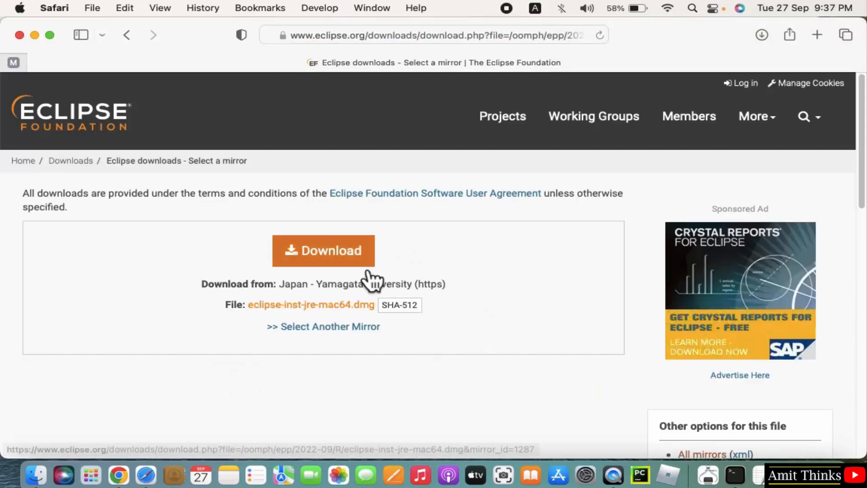
Download eclipse-inst-jre-mac64.dmg from the mirror, allow it, and open the finished disk image
{"action": "left_click", "coordinate": [323, 251]}
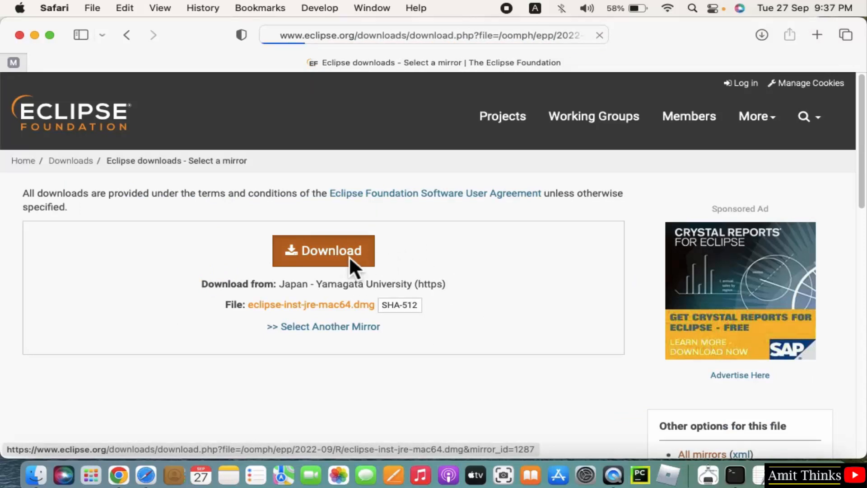
{"action": "left_click", "coordinate": [324, 250]}
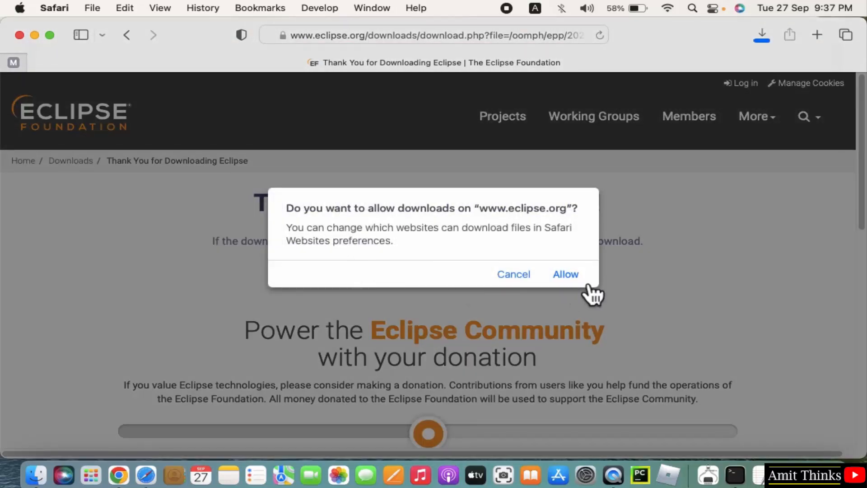
{"action": "left_click", "coordinate": [565, 275]}
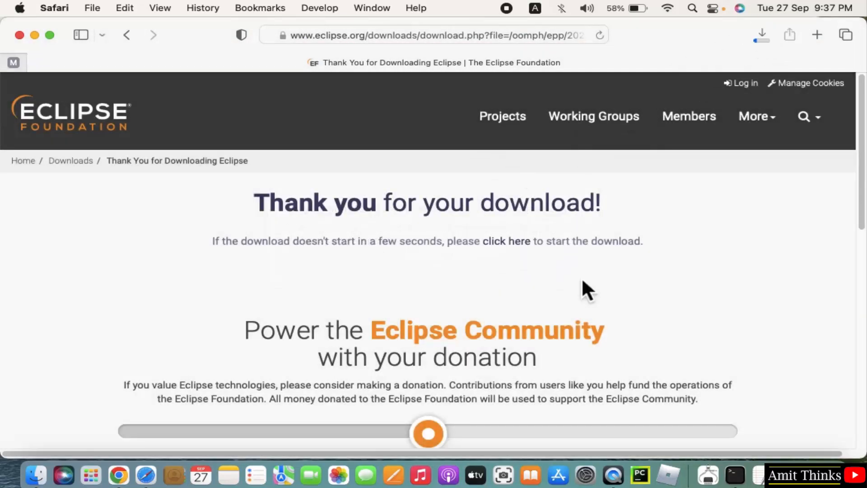
{"action": "left_click", "coordinate": [760, 36]}
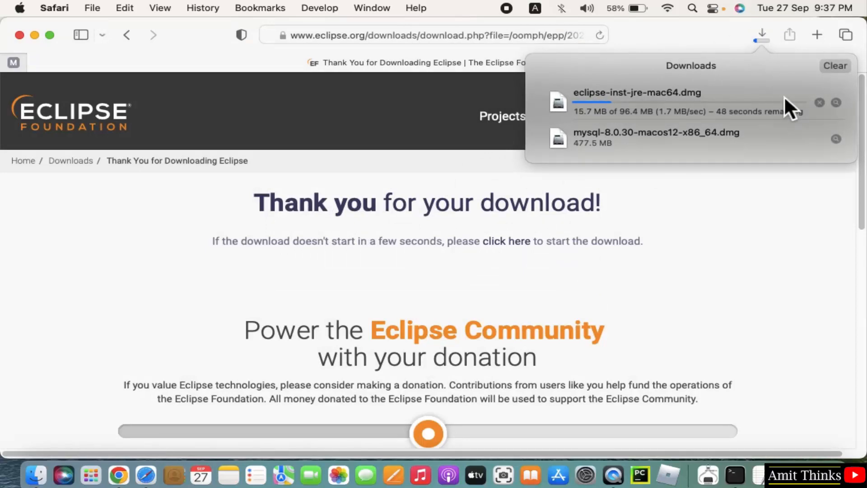
{"action": "mouse_move", "coordinate": [795, 131]}
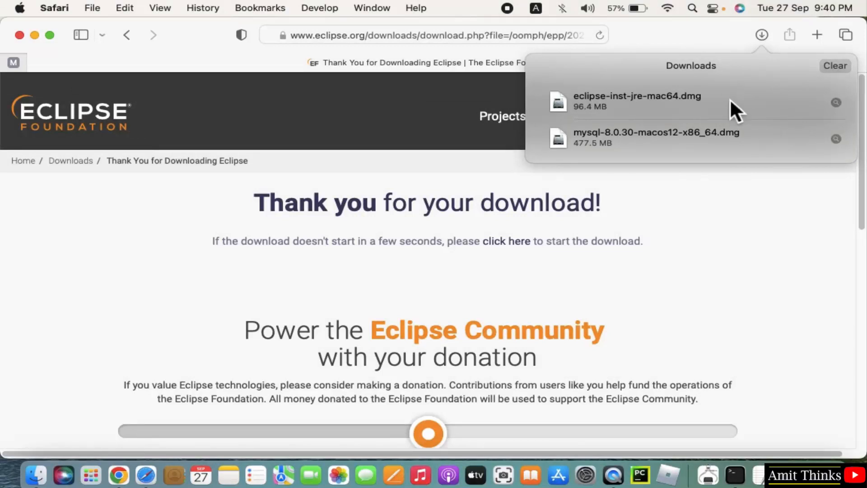
{"action": "right_click", "coordinate": [663, 101]}
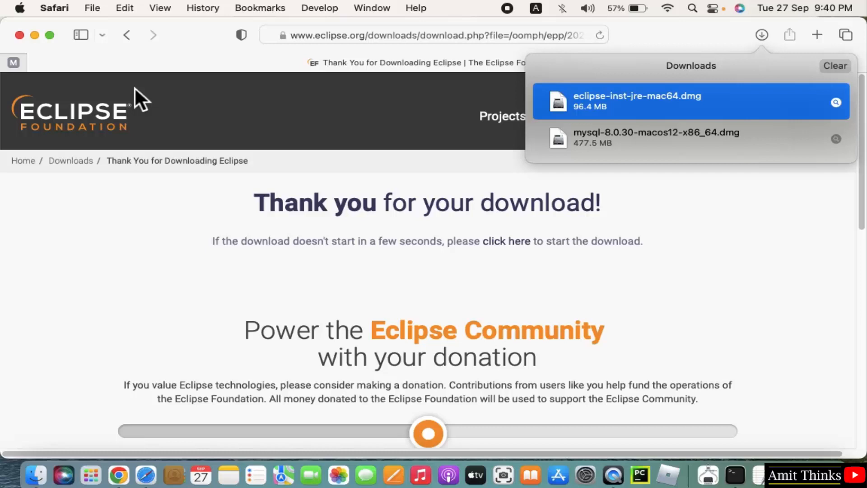
{"action": "double_click", "coordinate": [635, 101]}
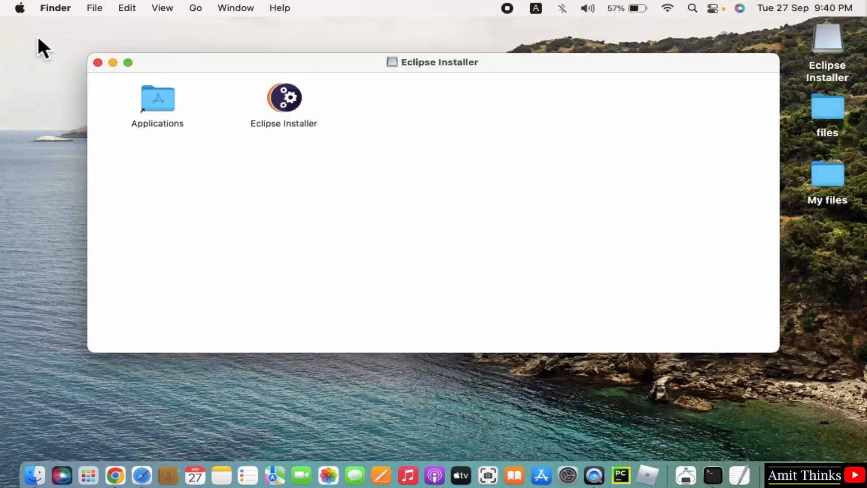
{"action": "mouse_move", "coordinate": [298, 134]}
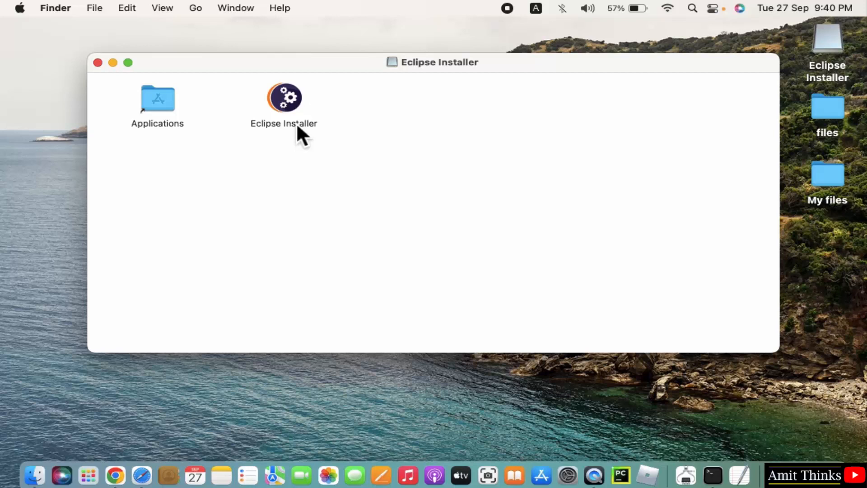
Launch the Eclipse Installer app from the mounted disk image, past the internet-download warning
{"action": "left_click", "coordinate": [283, 98]}
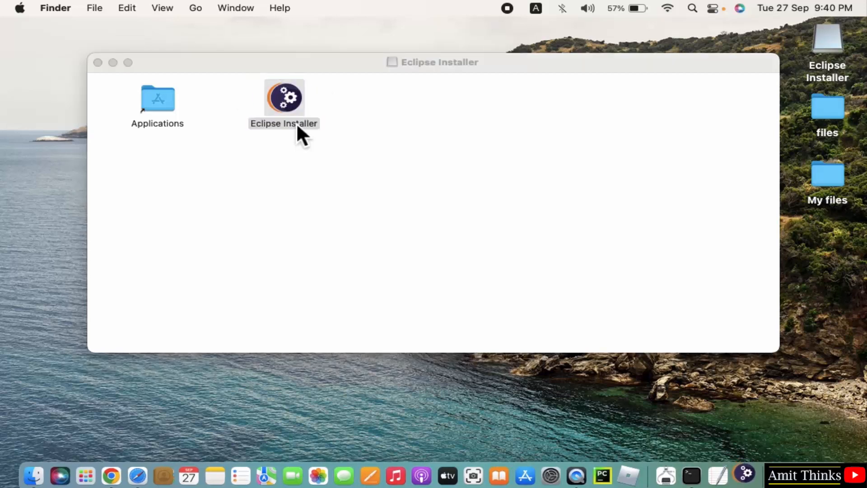
{"action": "double_click", "coordinate": [284, 100]}
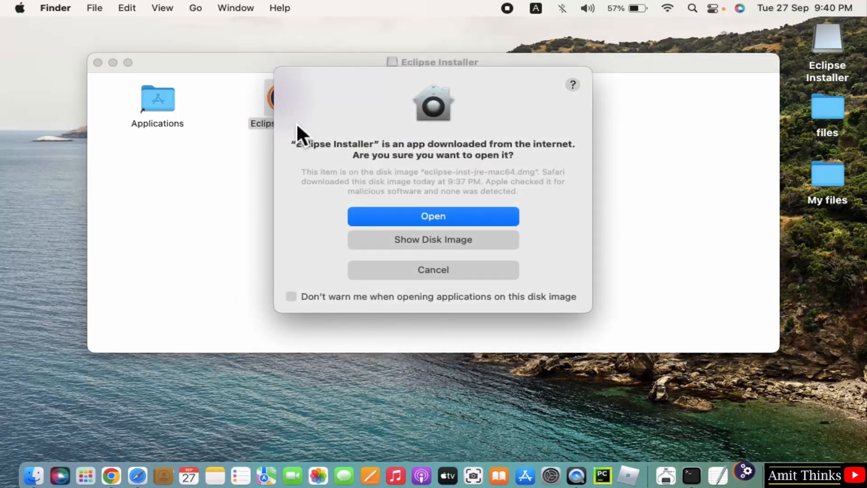
{"action": "left_click", "coordinate": [433, 216]}
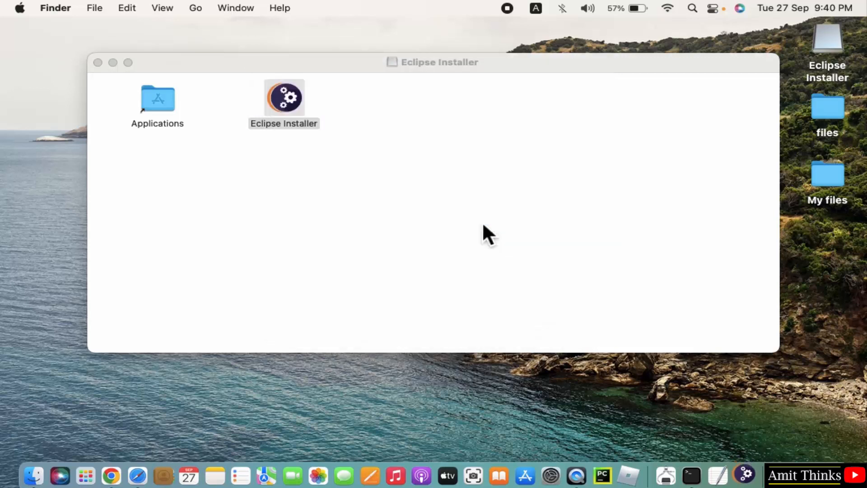
{"action": "double_click", "coordinate": [284, 99]}
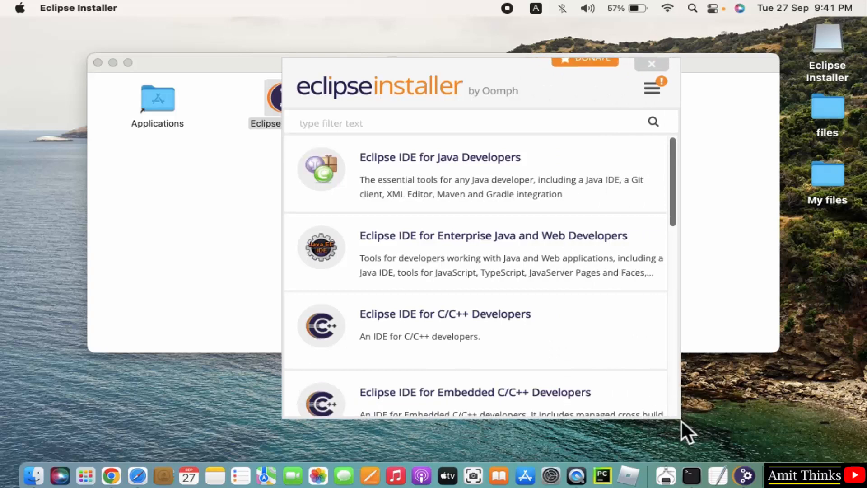
Choose the Eclipse IDE for Java Developers package from the installer's product list
{"action": "scroll", "scroll_direction": "down", "scroll_amount": 3}
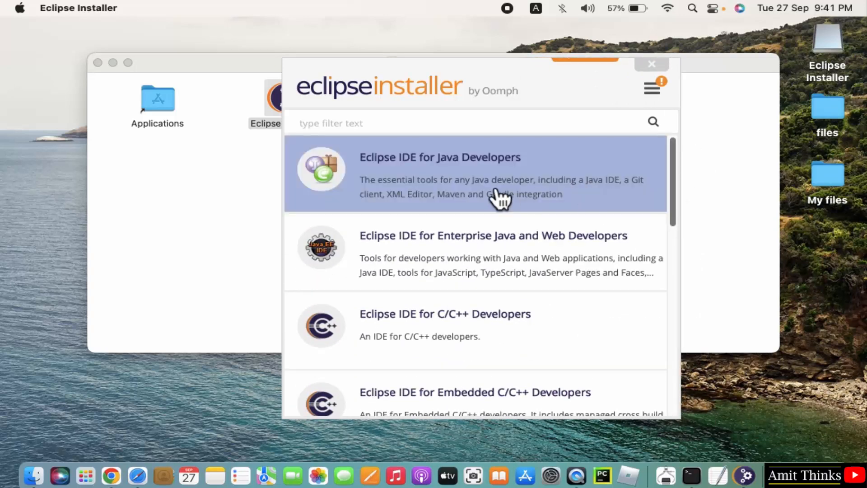
{"action": "scroll", "scroll_direction": "down", "scroll_amount": 3}
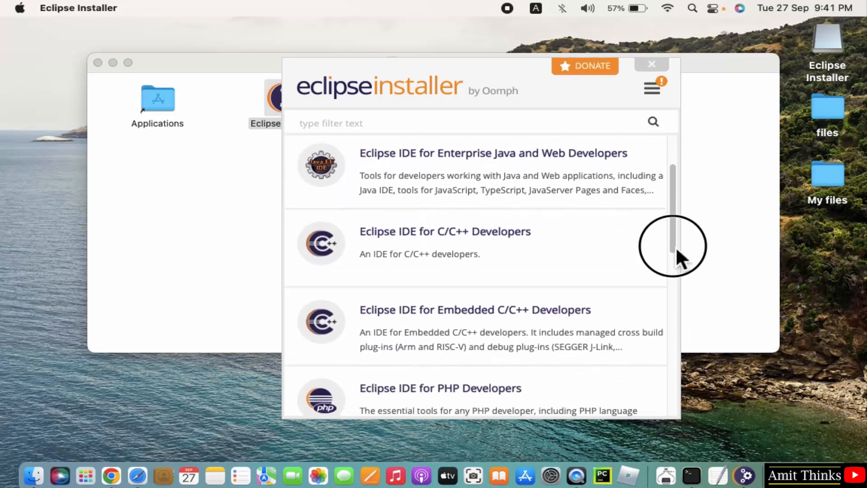
{"action": "scroll", "scroll_direction": "down", "scroll_amount": 3}
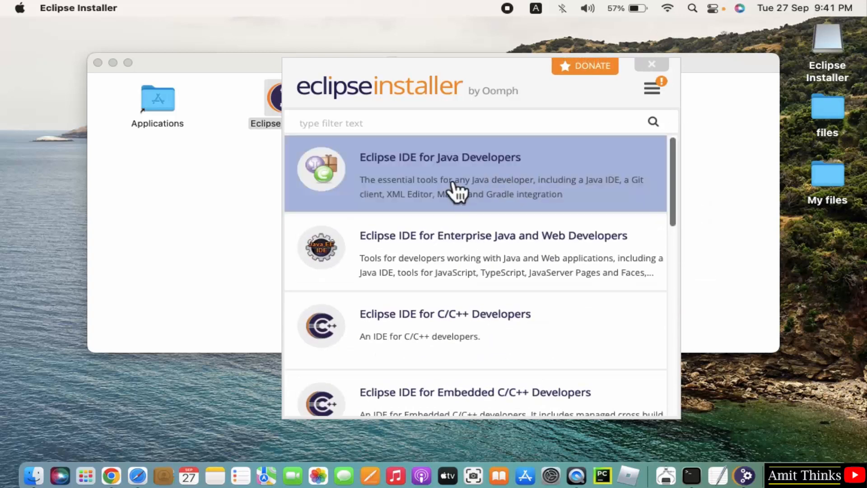
{"action": "left_click", "coordinate": [441, 157]}
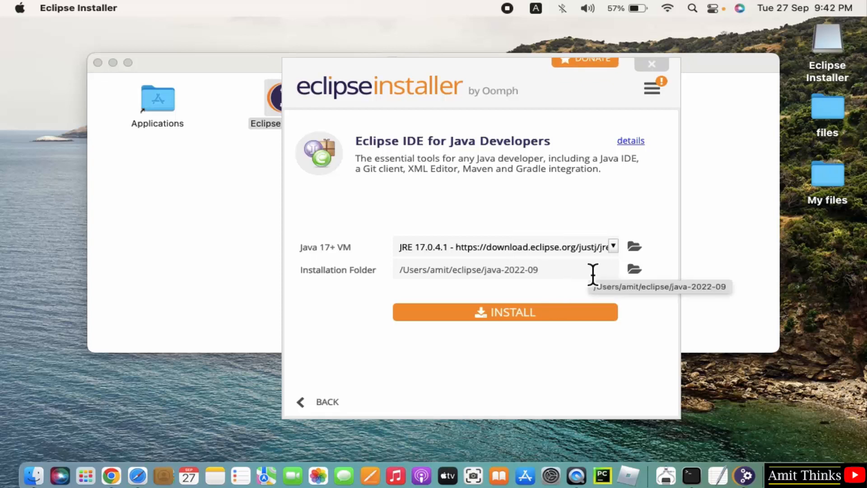
{"action": "mouse_move", "coordinate": [556, 324]}
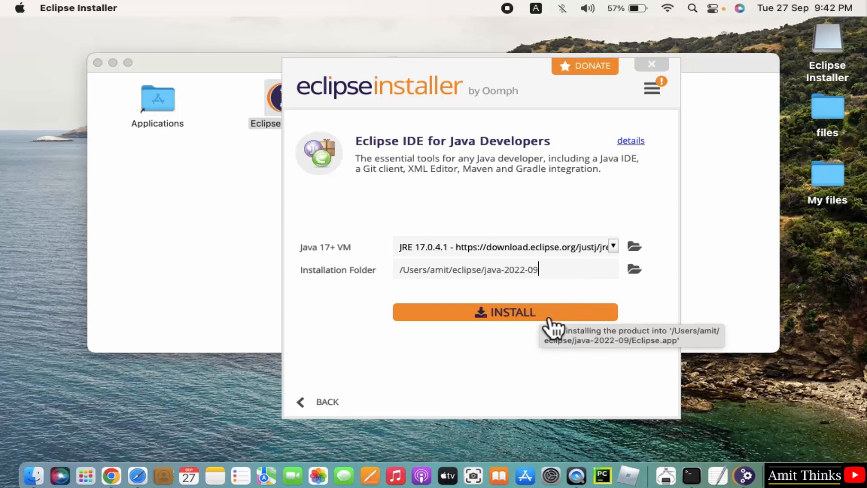
Install Eclipse IDE for Java Developers with JRE 17.0.4.1 into /Users/amit/eclipse/java-2022-09
{"action": "left_click", "coordinate": [506, 311]}
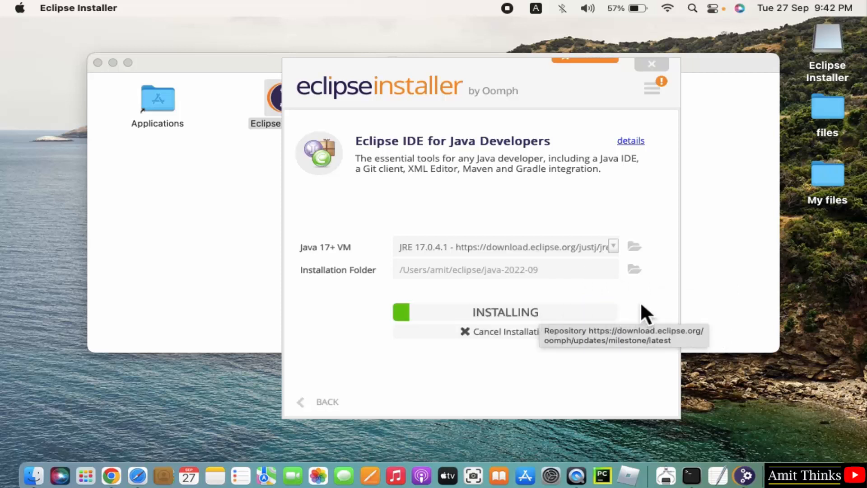
{"action": "mouse_move", "coordinate": [653, 311]}
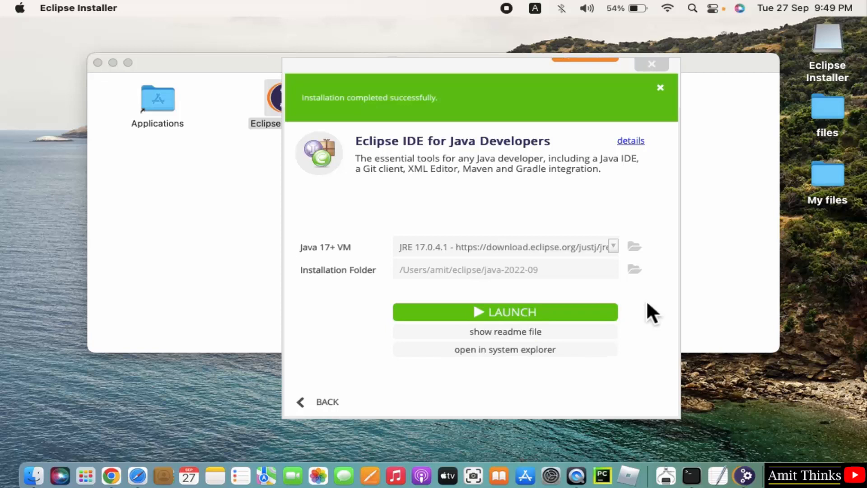
Dismiss the success banner and launch the freshly installed Eclipse IDE
{"action": "left_click", "coordinate": [660, 87]}
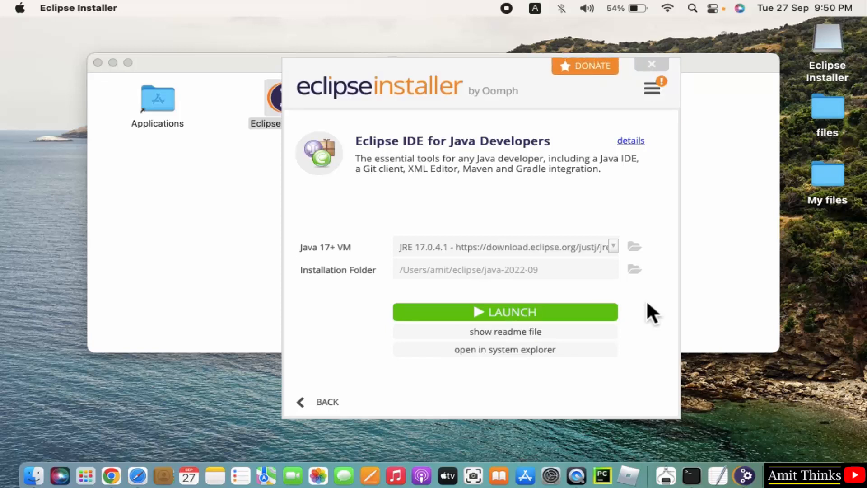
{"action": "mouse_move", "coordinate": [522, 323]}
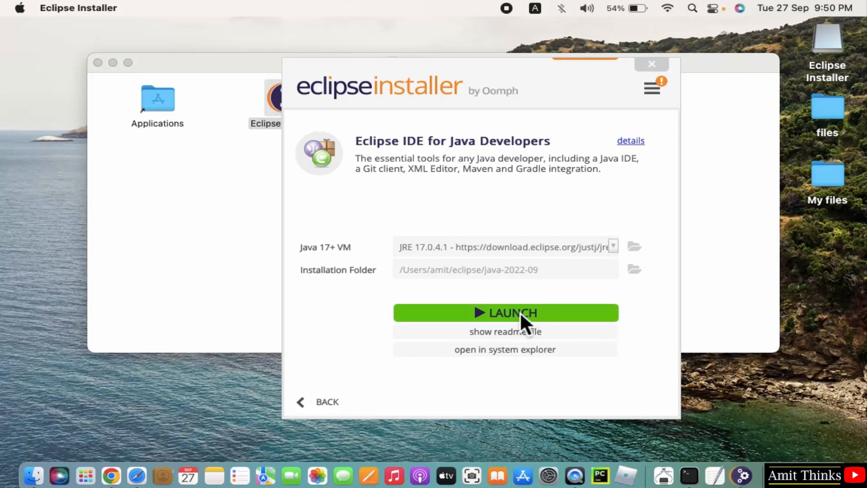
{"action": "left_click", "coordinate": [505, 313]}
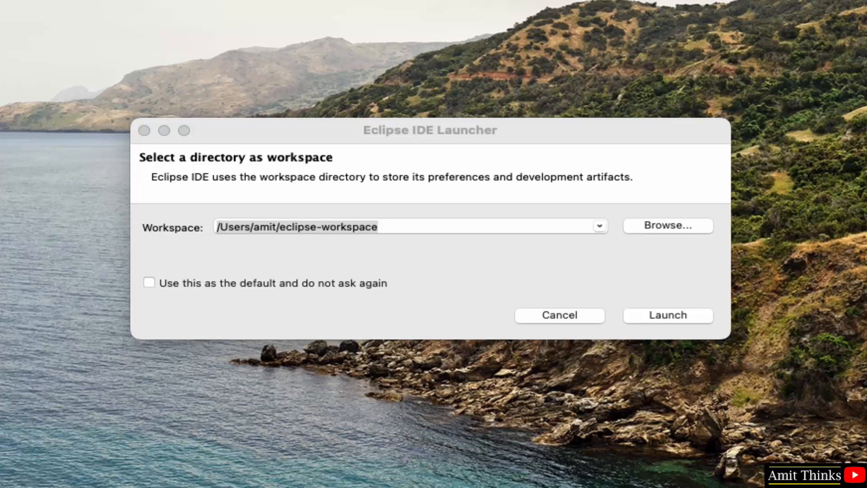
{"action": "mouse_move", "coordinate": [829, 429]}
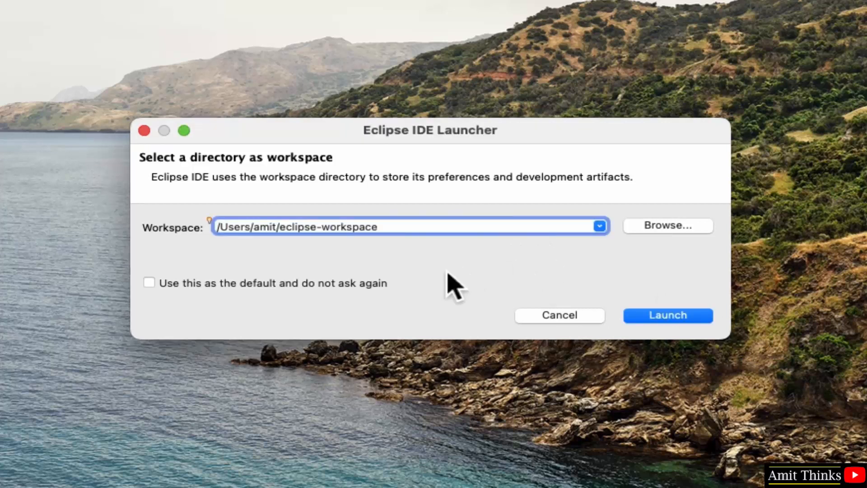
Launch Eclipse with /Users/amit/eclipse-workspace set as the default workspace without asking again
{"action": "left_click", "coordinate": [149, 283]}
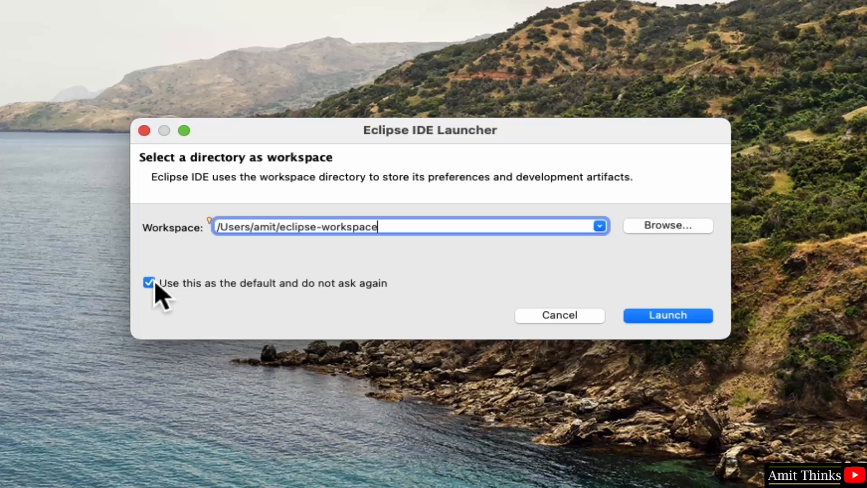
{"action": "mouse_move", "coordinate": [475, 293]}
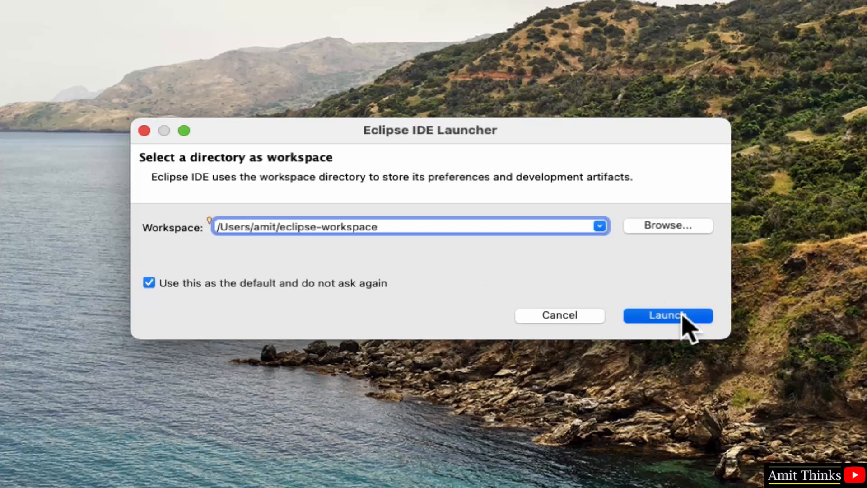
{"action": "left_click", "coordinate": [669, 315]}
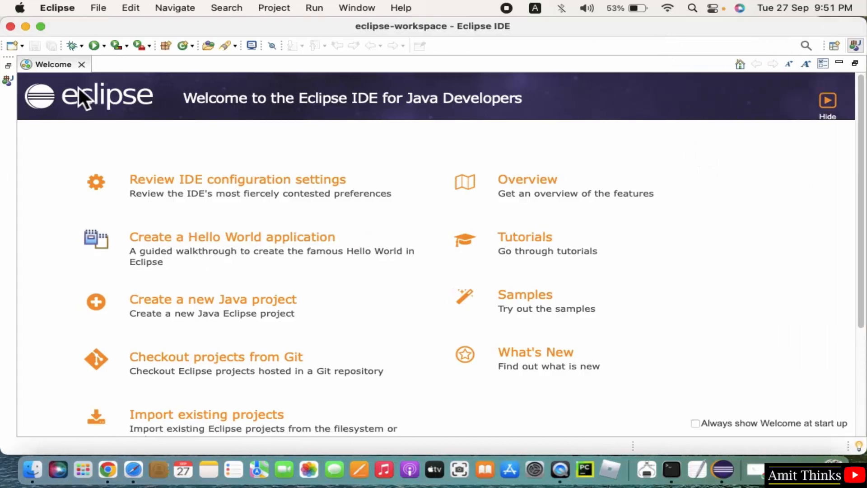
Start a new Java project from File > New and begin naming it AmitProject
{"action": "left_click", "coordinate": [97, 7]}
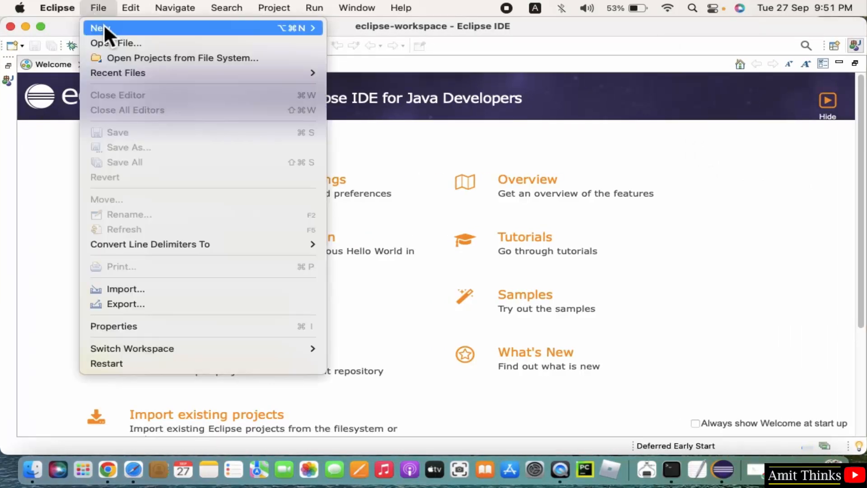
{"action": "mouse_move", "coordinate": [100, 28]}
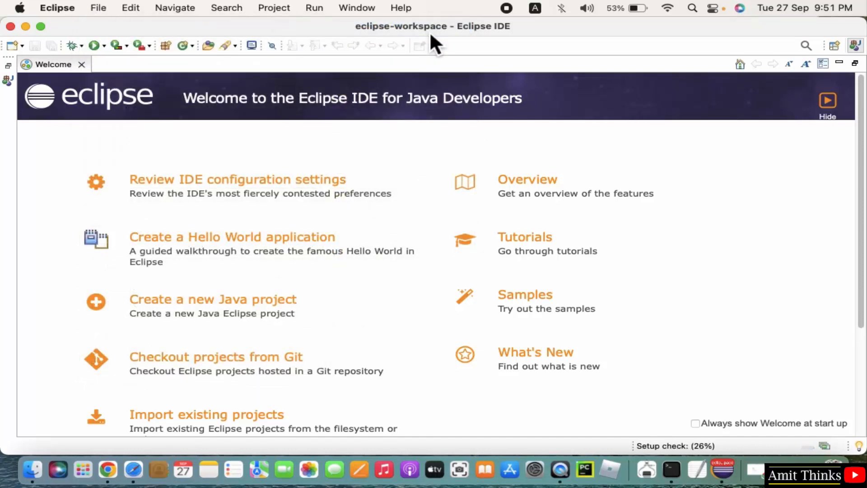
{"action": "left_click", "coordinate": [214, 299]}
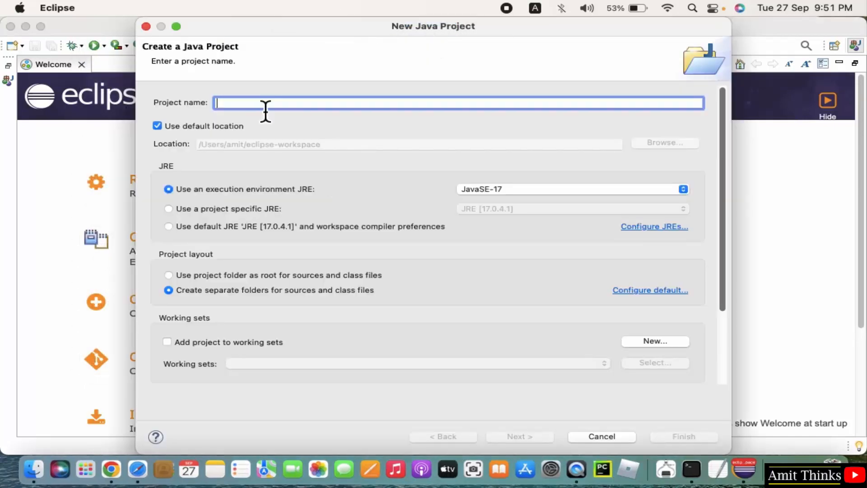
{"action": "type", "text": "AmitProject"}
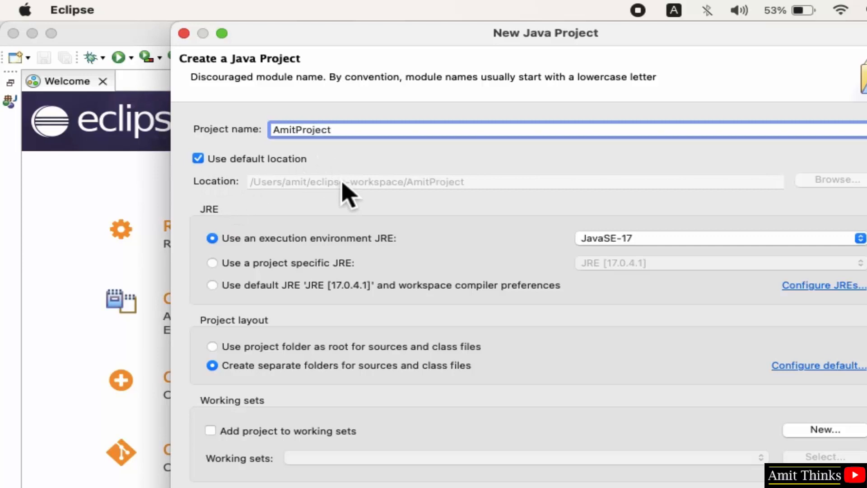
{"action": "mouse_move", "coordinate": [376, 208]}
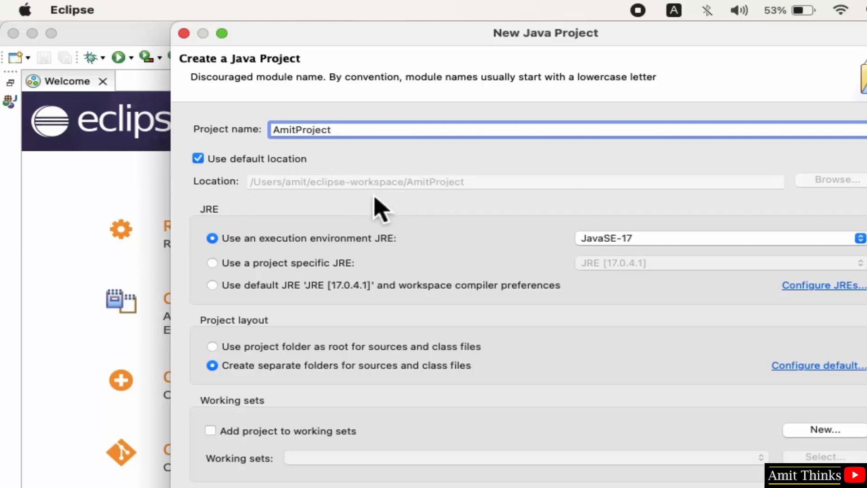
{"action": "mouse_move", "coordinate": [449, 215]}
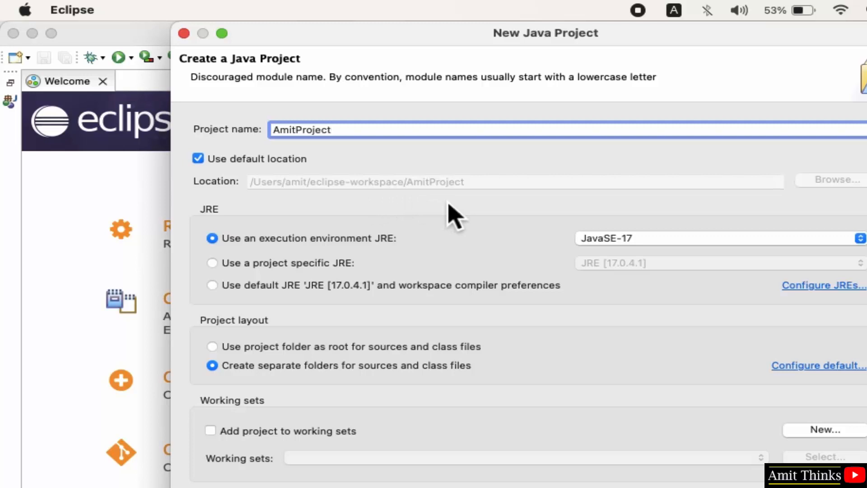
Set the project to use the specific JRE 17.0.4.1 runtime and continue to its build settings
{"action": "left_click", "coordinate": [858, 250]}
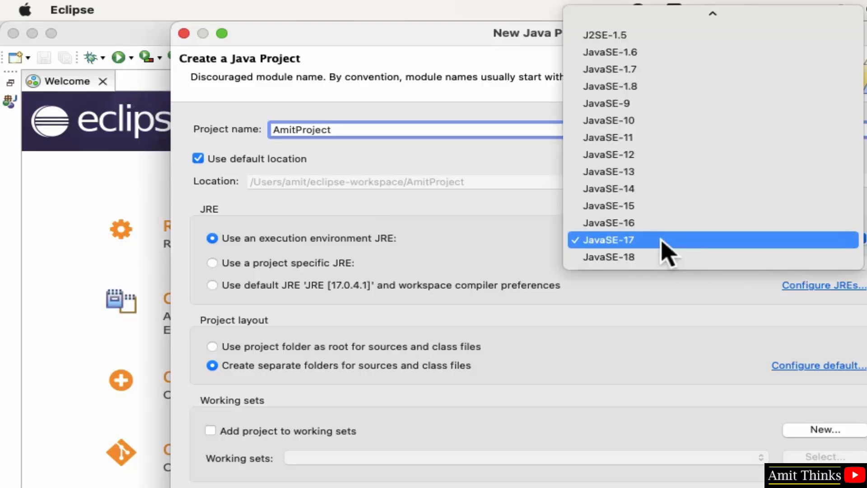
{"action": "left_click", "coordinate": [609, 240]}
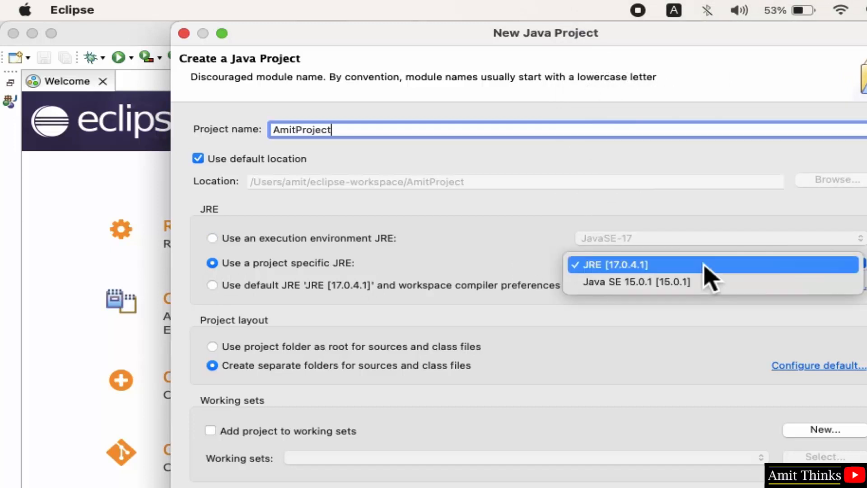
{"action": "left_click", "coordinate": [630, 265]}
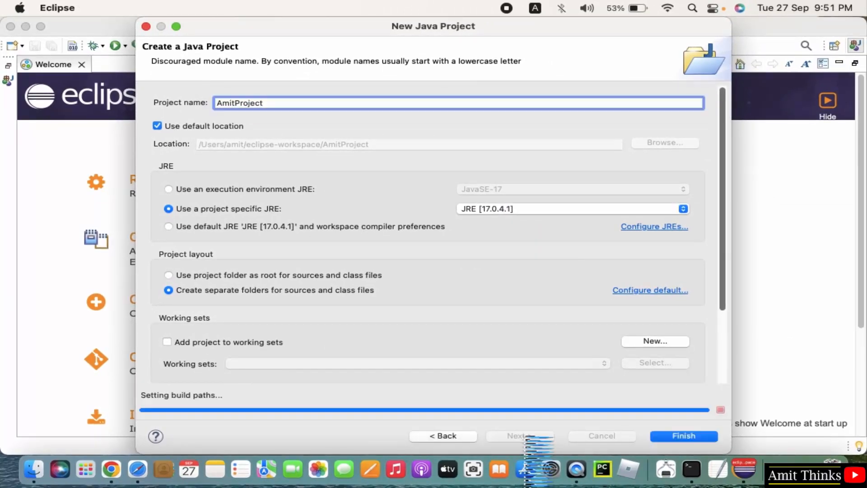
{"action": "left_click", "coordinate": [520, 437]}
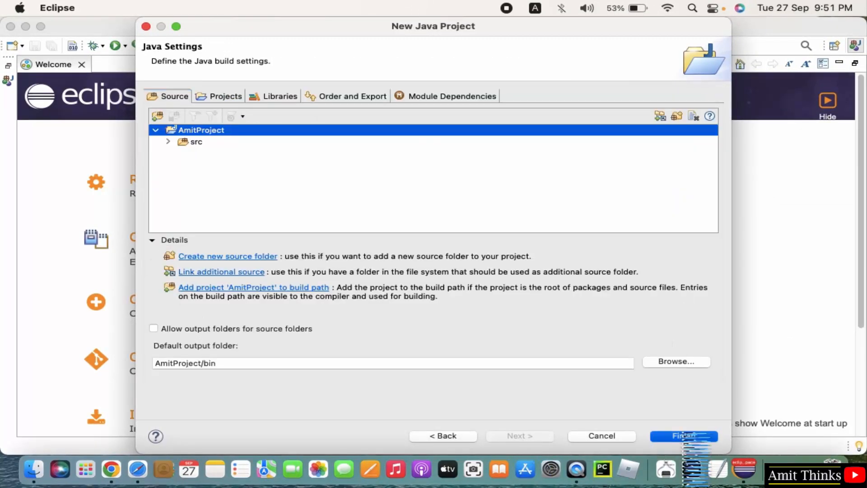
Finish creating AmitProject and expand it in Package Explorer to show its library, src and module-info.java
{"action": "left_click", "coordinate": [683, 437]}
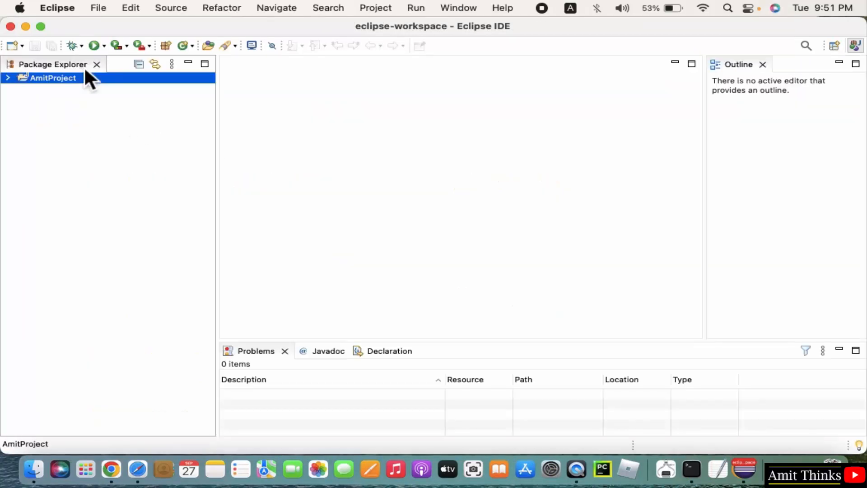
{"action": "left_click", "coordinate": [8, 78]}
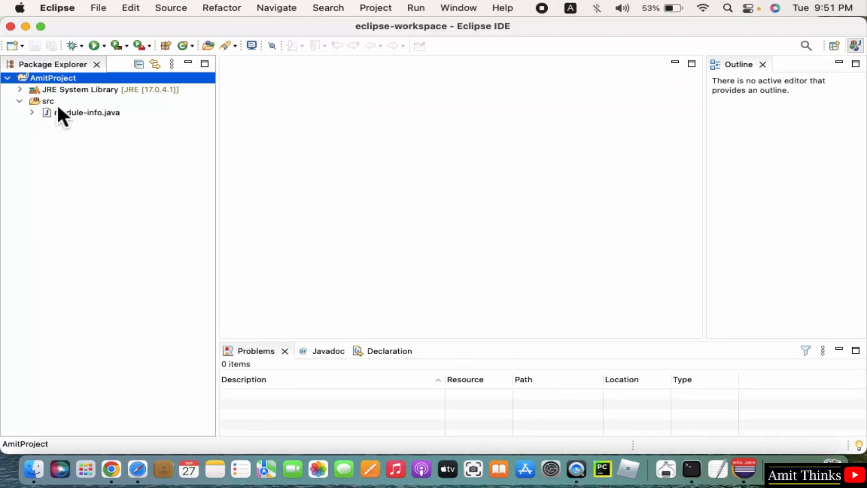
Create public class Demo in package com.studyopedia under src with a main method stub
{"action": "right_click", "coordinate": [47, 101]}
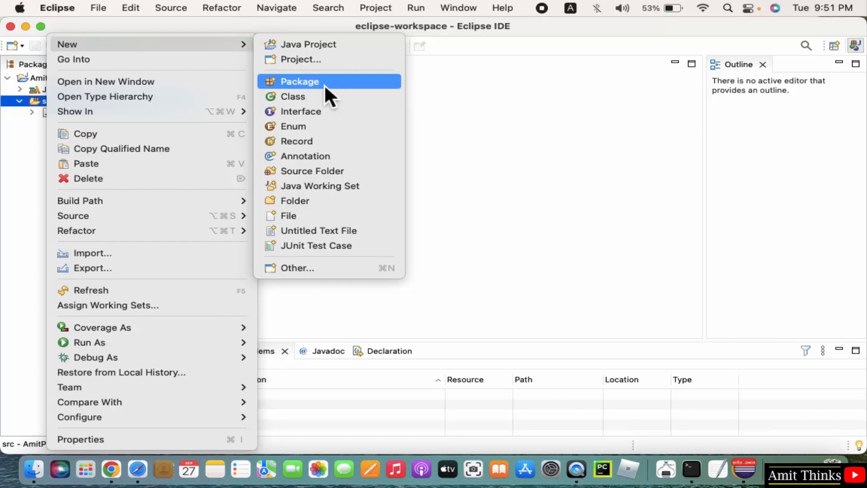
{"action": "left_click", "coordinate": [291, 96]}
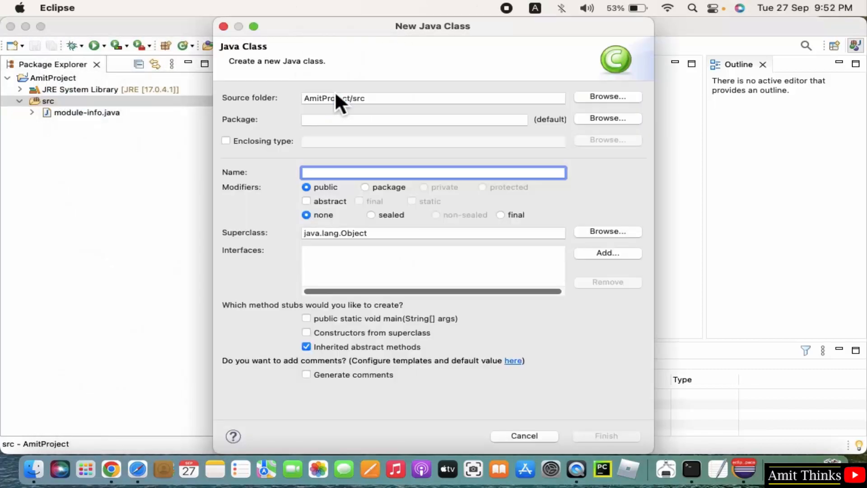
{"action": "type", "text": "D"}
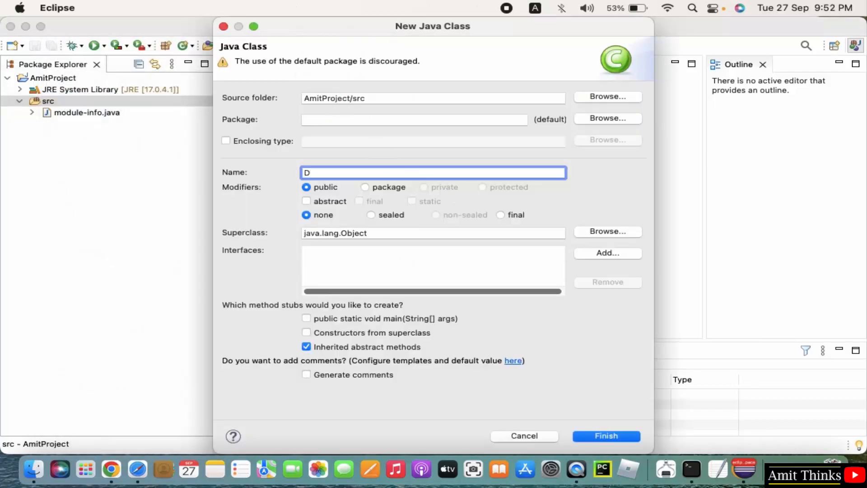
{"action": "type", "text": "emo"}
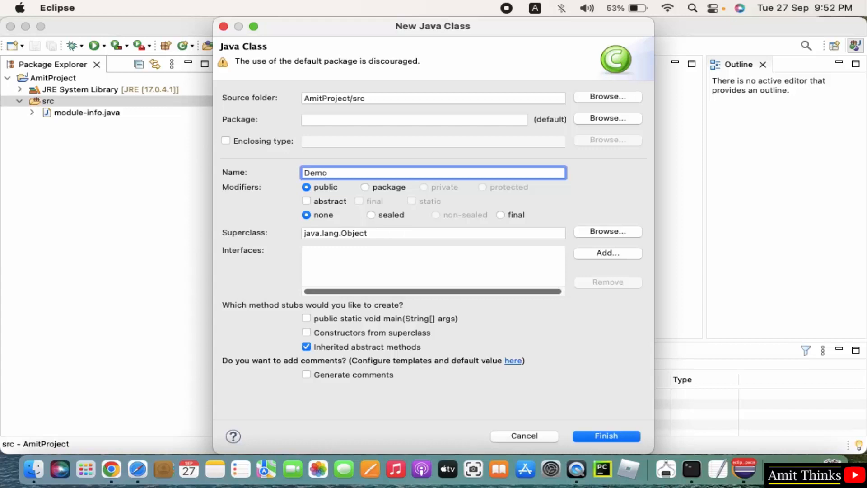
{"action": "left_click", "coordinate": [414, 119]}
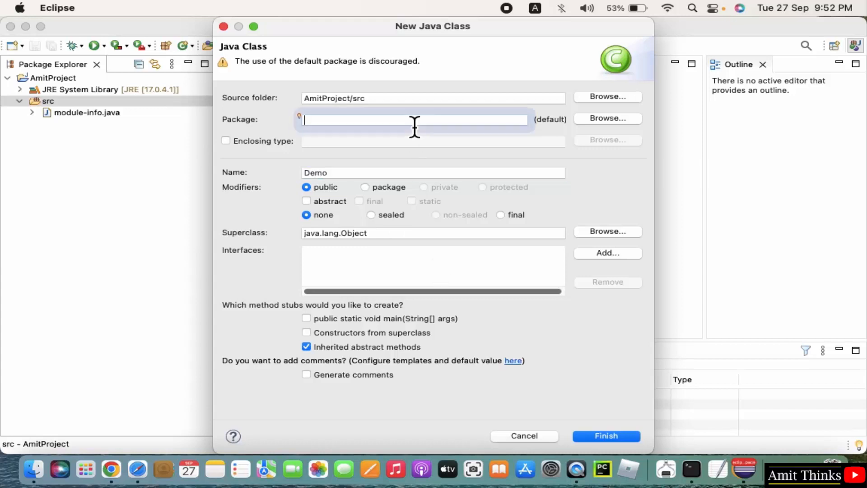
{"action": "type", "text": "com"}
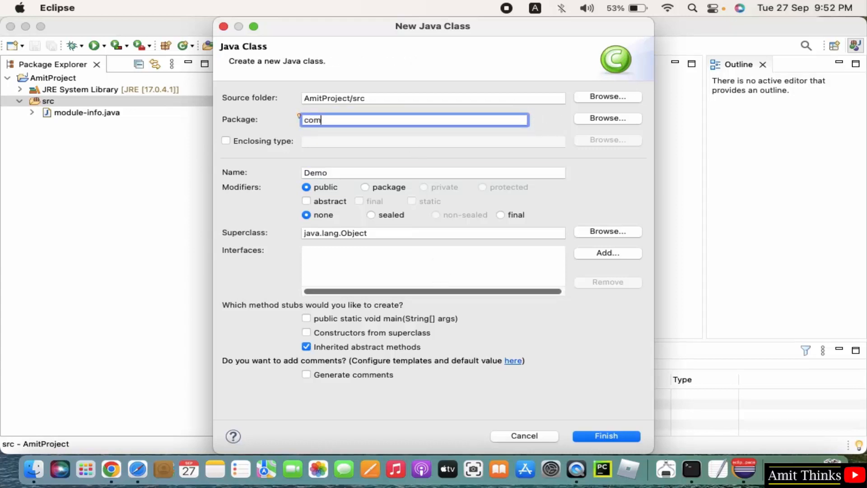
{"action": "type", "text": ".studyopedia"}
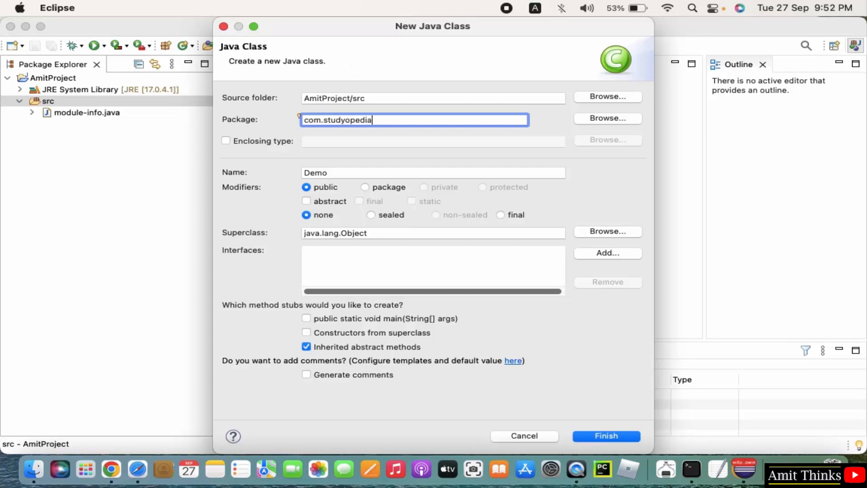
{"action": "mouse_move", "coordinate": [348, 237]}
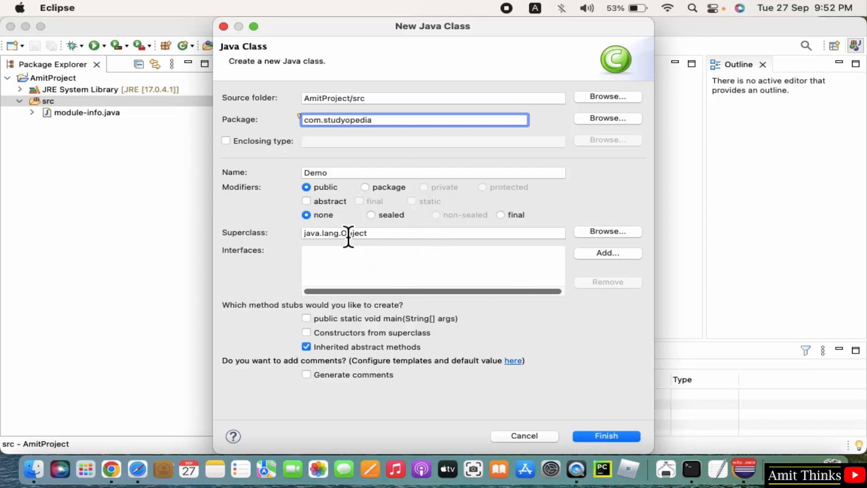
{"action": "left_click", "coordinate": [306, 318]}
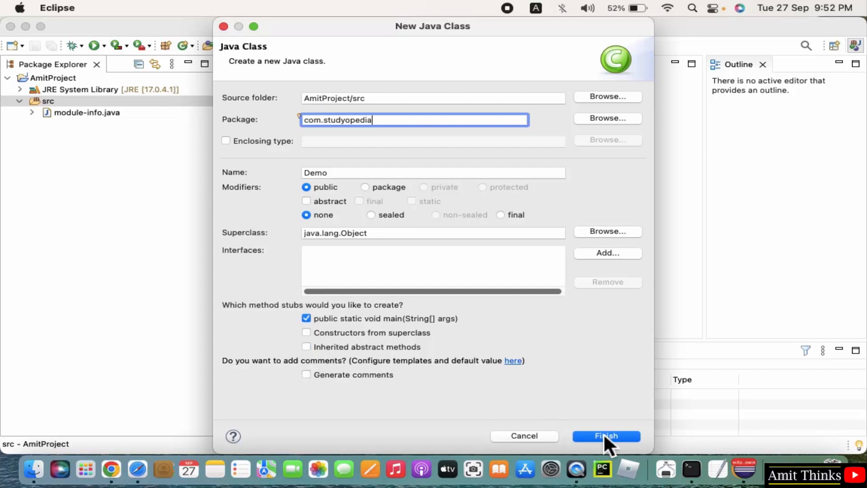
{"action": "left_click", "coordinate": [606, 436]}
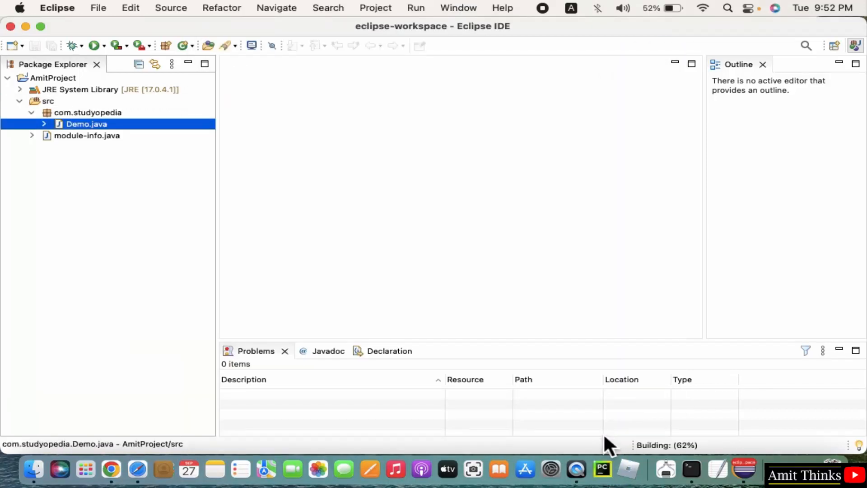
Add System.out.println("First Java program...Amit Thinks"); inside Demo's main method
{"action": "double_click", "coordinate": [85, 123]}
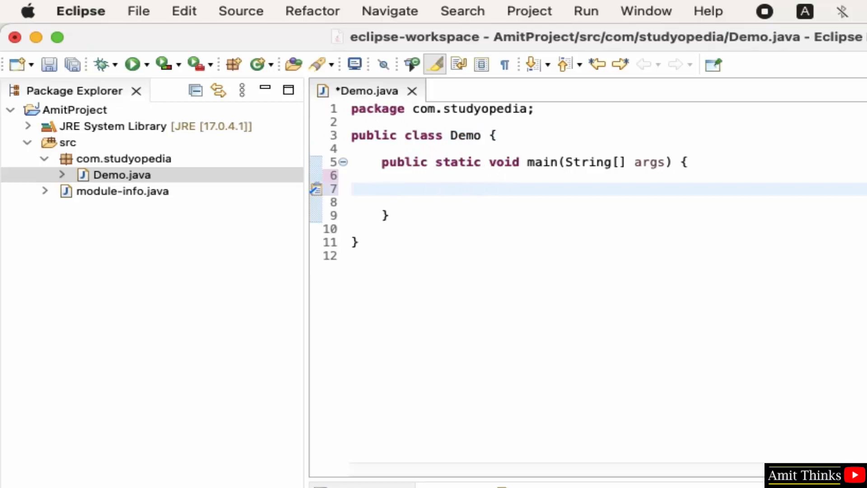
{"action": "type", "text": "System"}
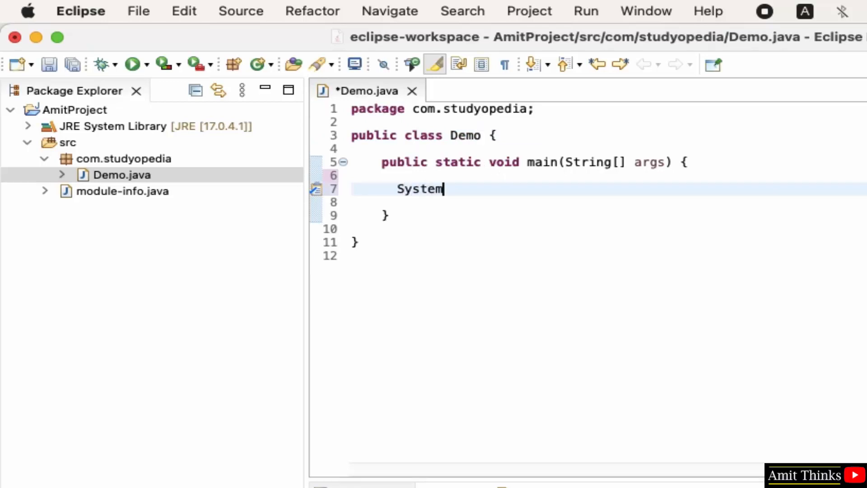
{"action": "type", "text": ".out."}
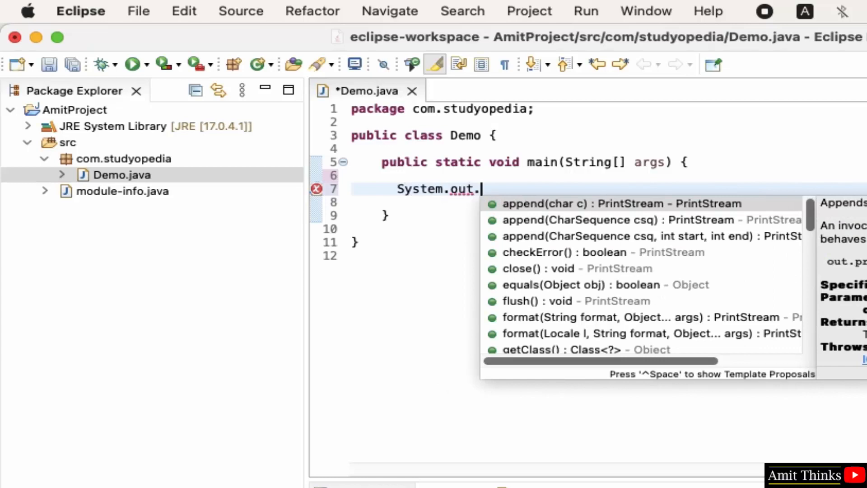
{"action": "type", "text": "println(\""}
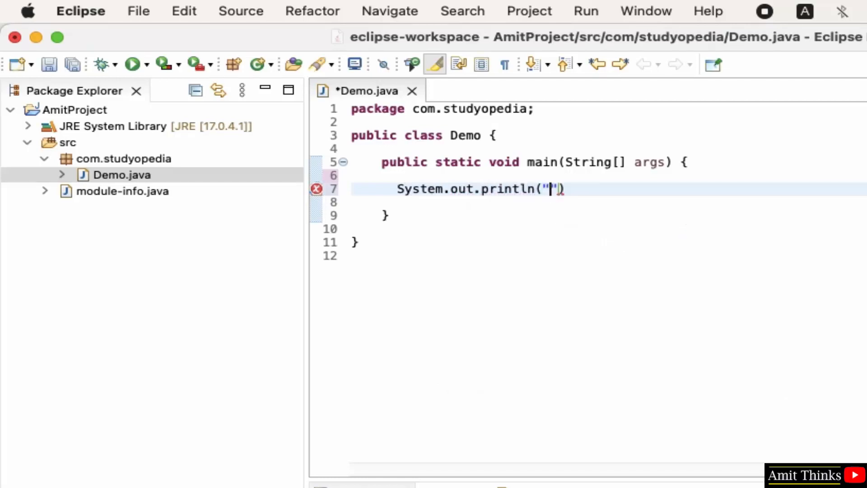
{"action": "type", "text": "First Java p"}
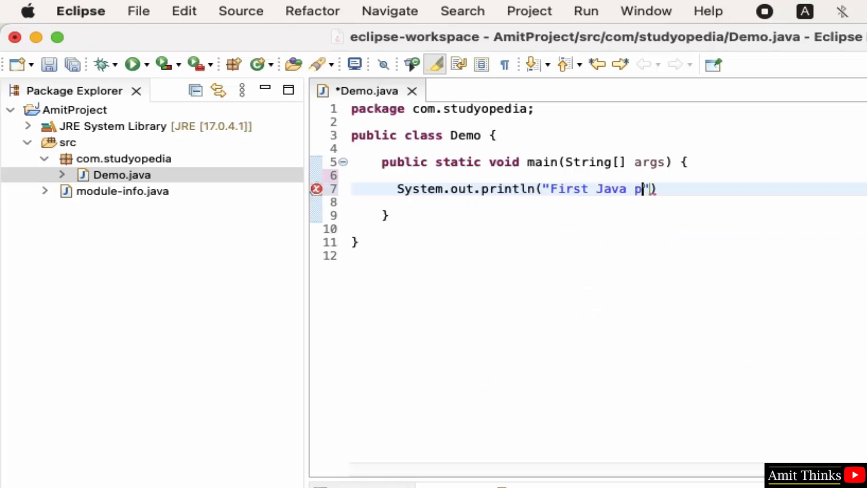
{"action": "type", "text": "rogram."}
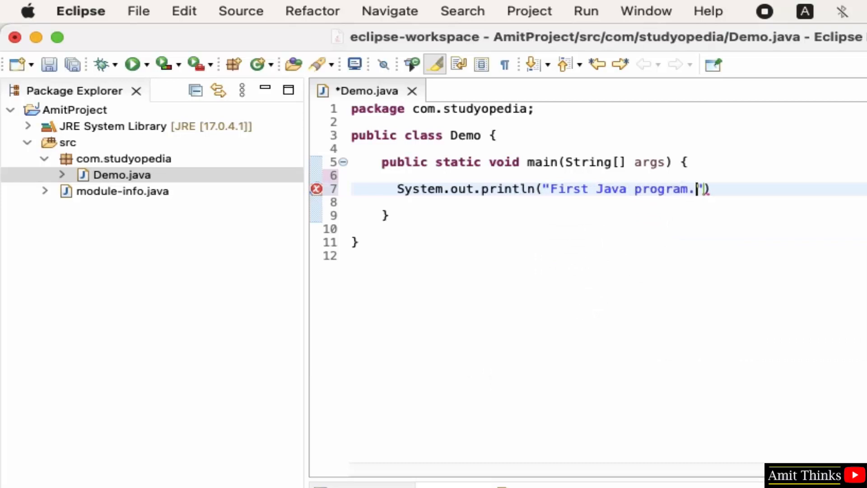
{"action": "type", "text": "..Amit Thinks"}
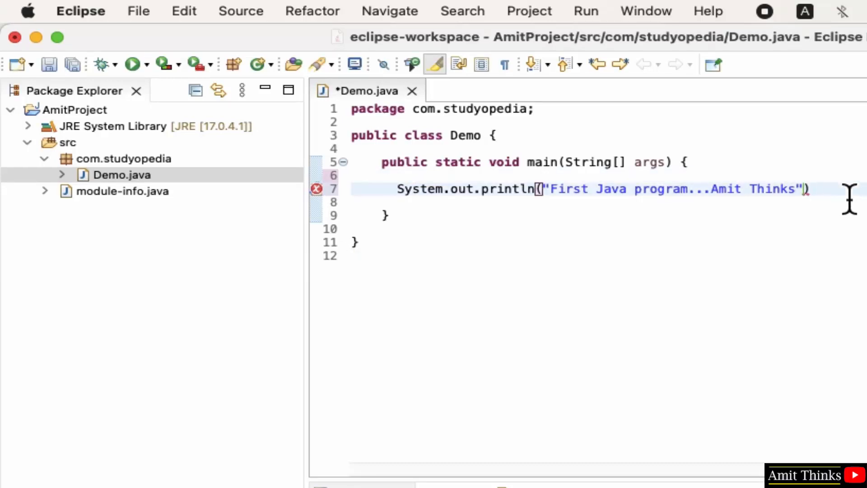
{"action": "left_click", "coordinate": [138, 10]}
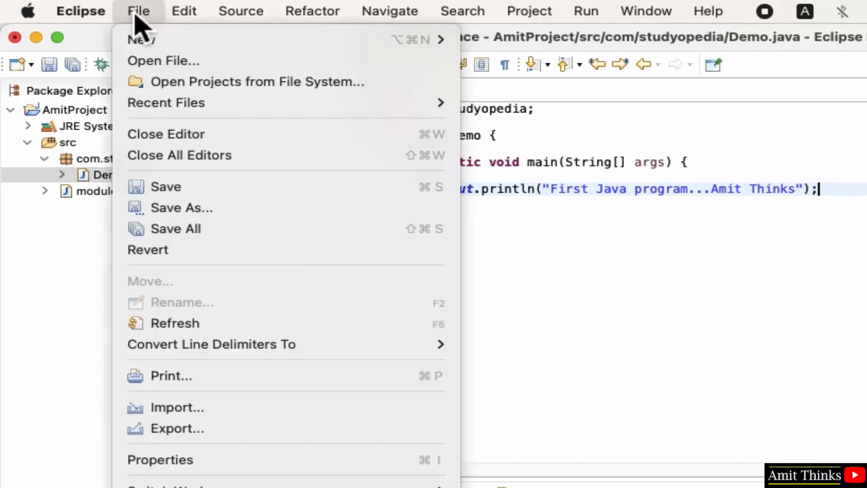
Save Demo.java and run AmitProject via Run As > Java Application
{"action": "key", "text": "Escape"}
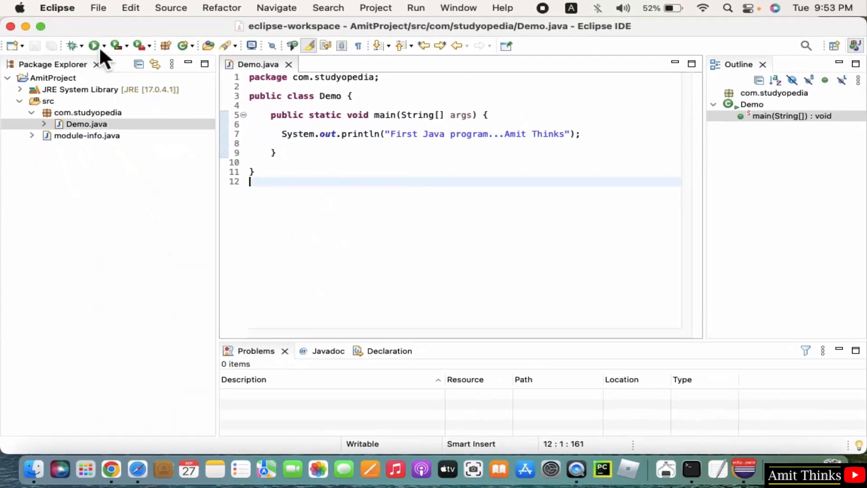
{"action": "mouse_move", "coordinate": [68, 95]}
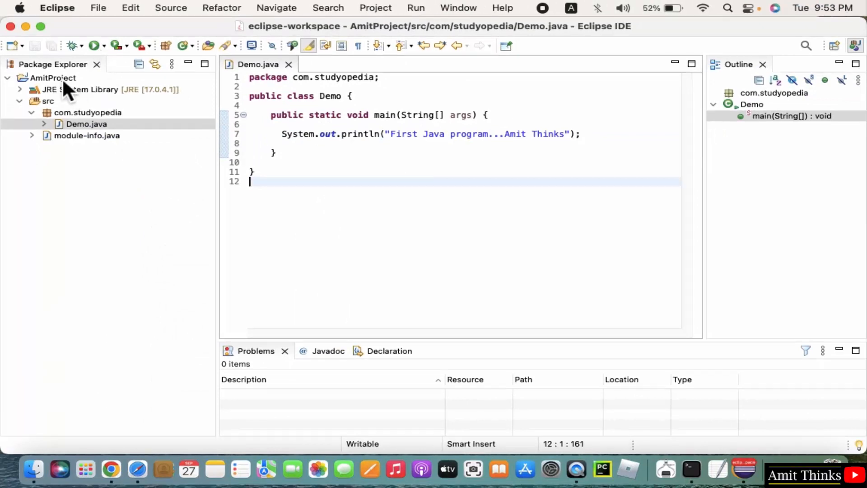
{"action": "right_click", "coordinate": [45, 78]}
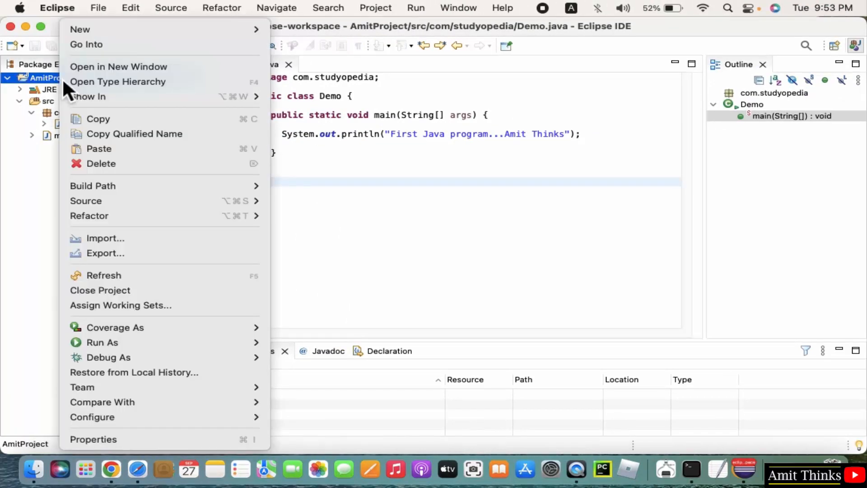
{"action": "mouse_move", "coordinate": [103, 342]}
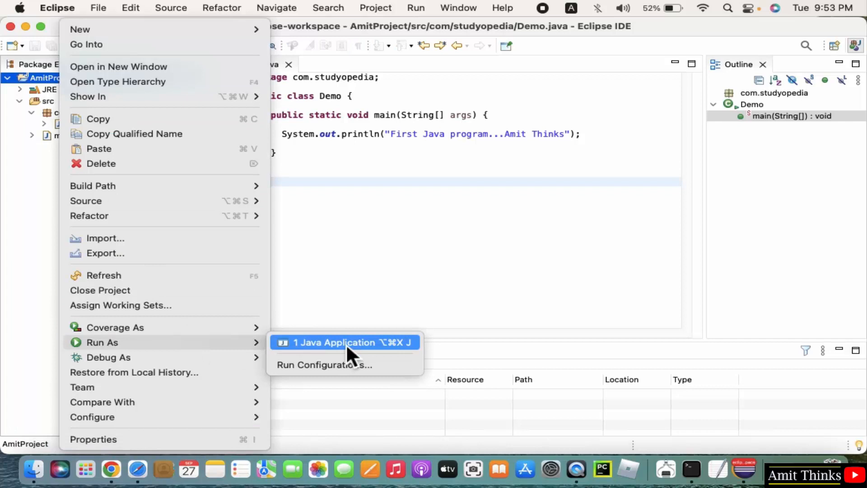
{"action": "left_click", "coordinate": [344, 341]}
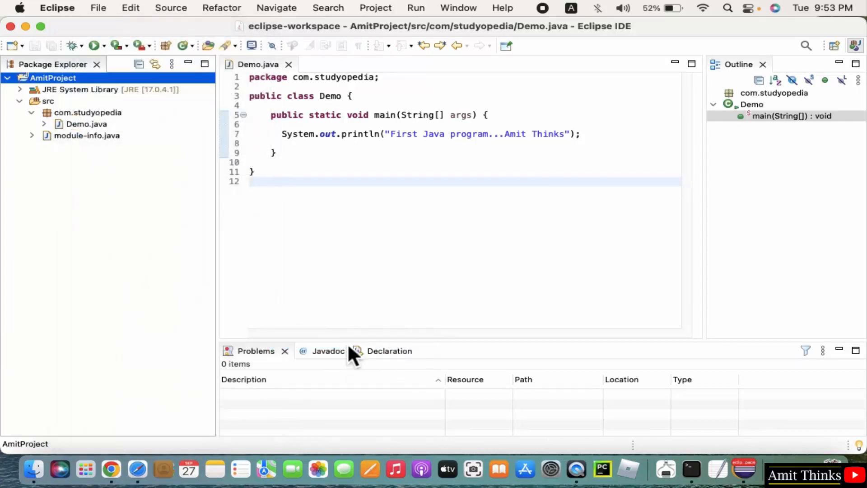